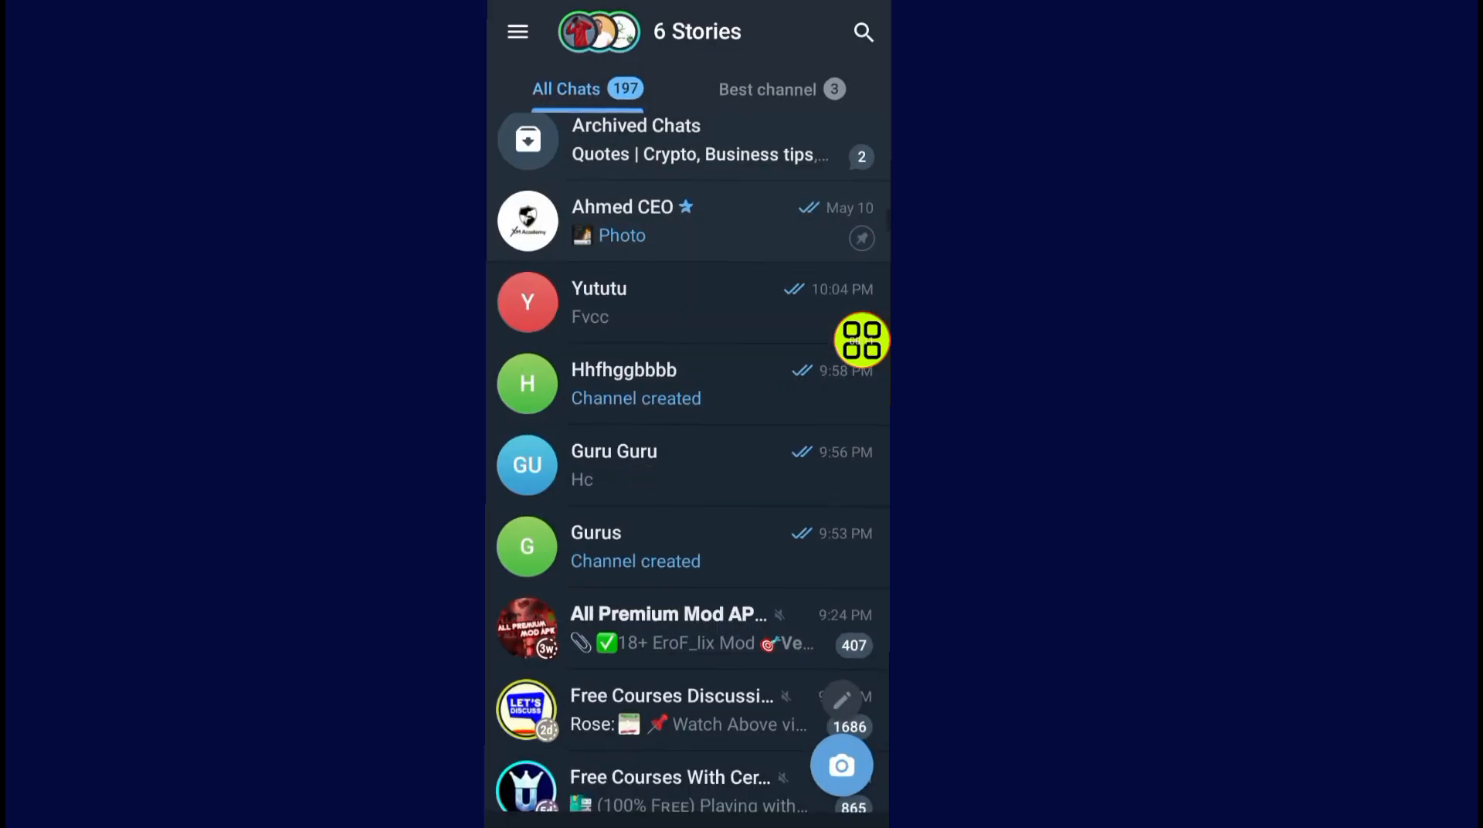
mouse_move(846, 699)
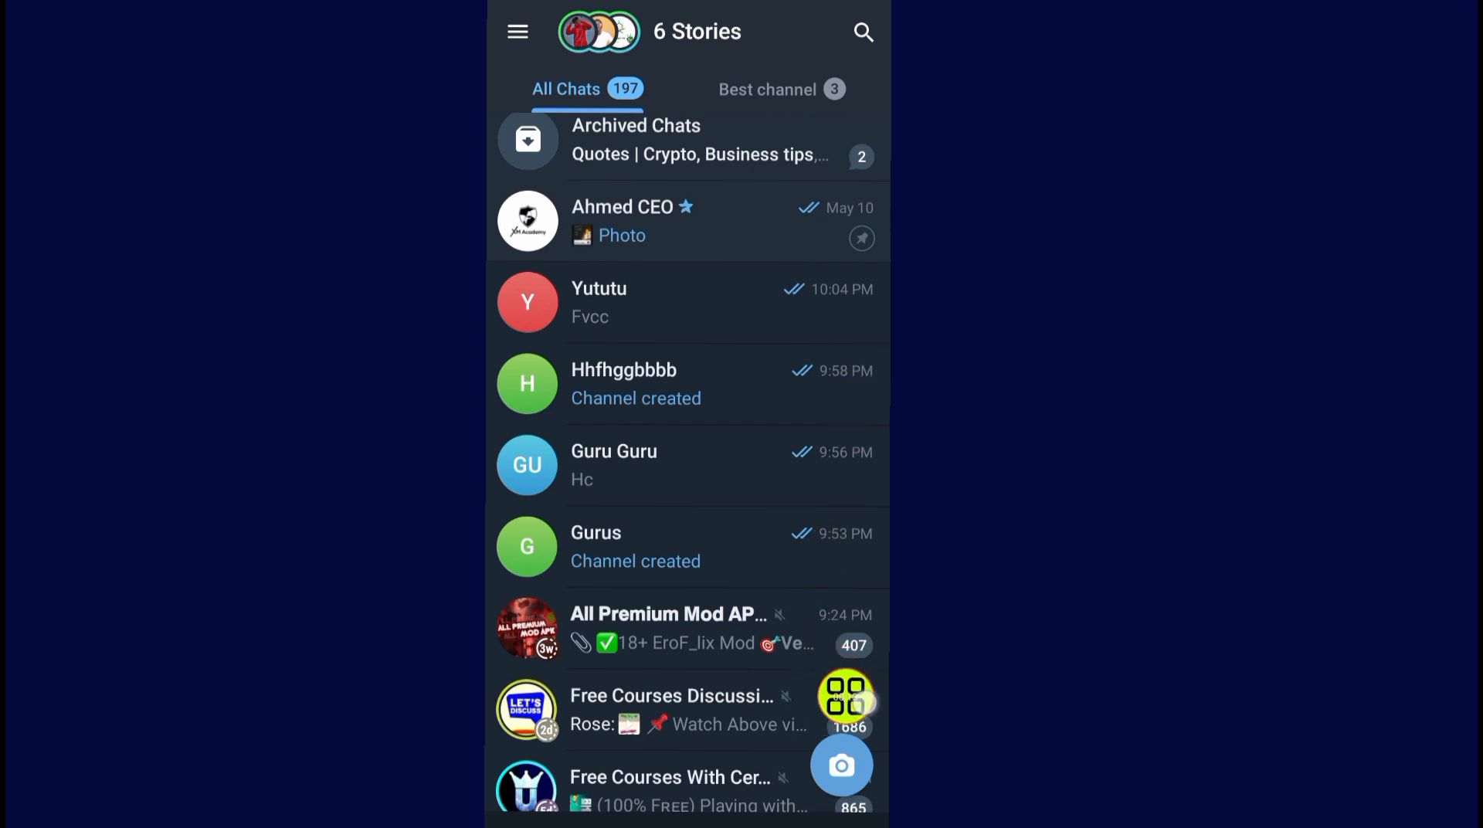
Start a new message from the chat list's compose button
click(841, 764)
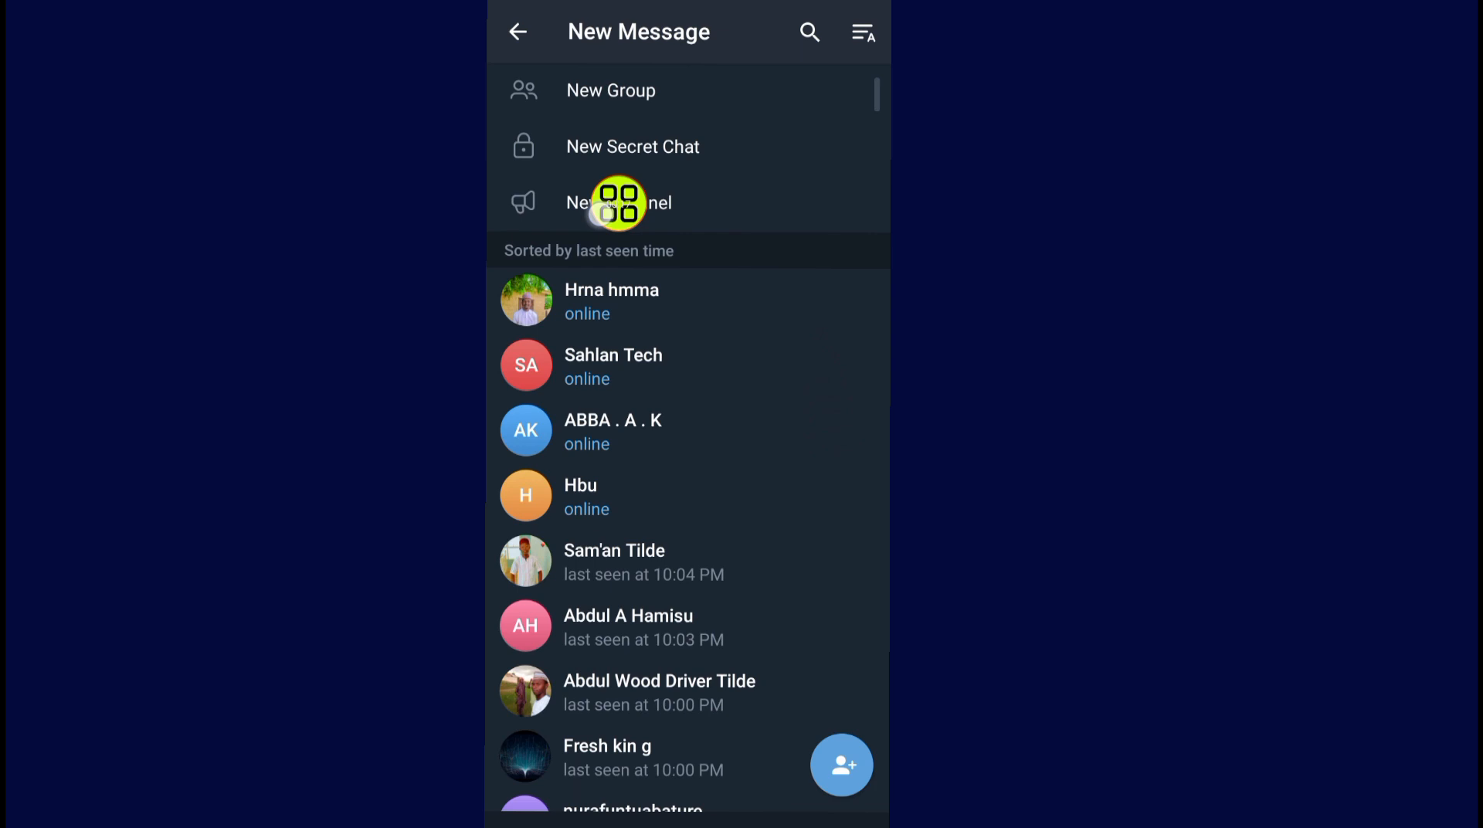
Create a new channel named 'Yuyugijk' with description 'Trader' and confirm it
click(618, 201)
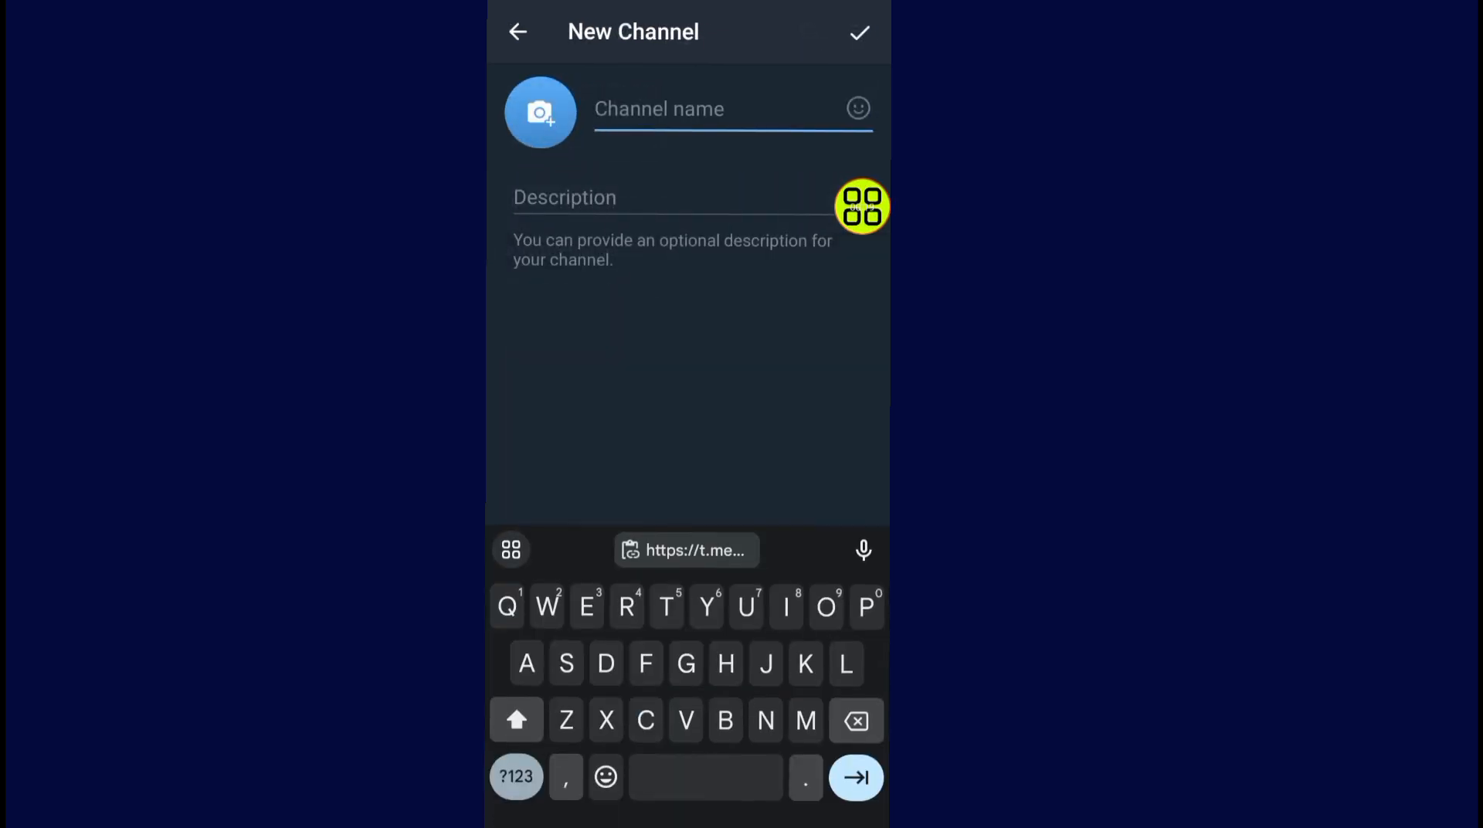
click(709, 108)
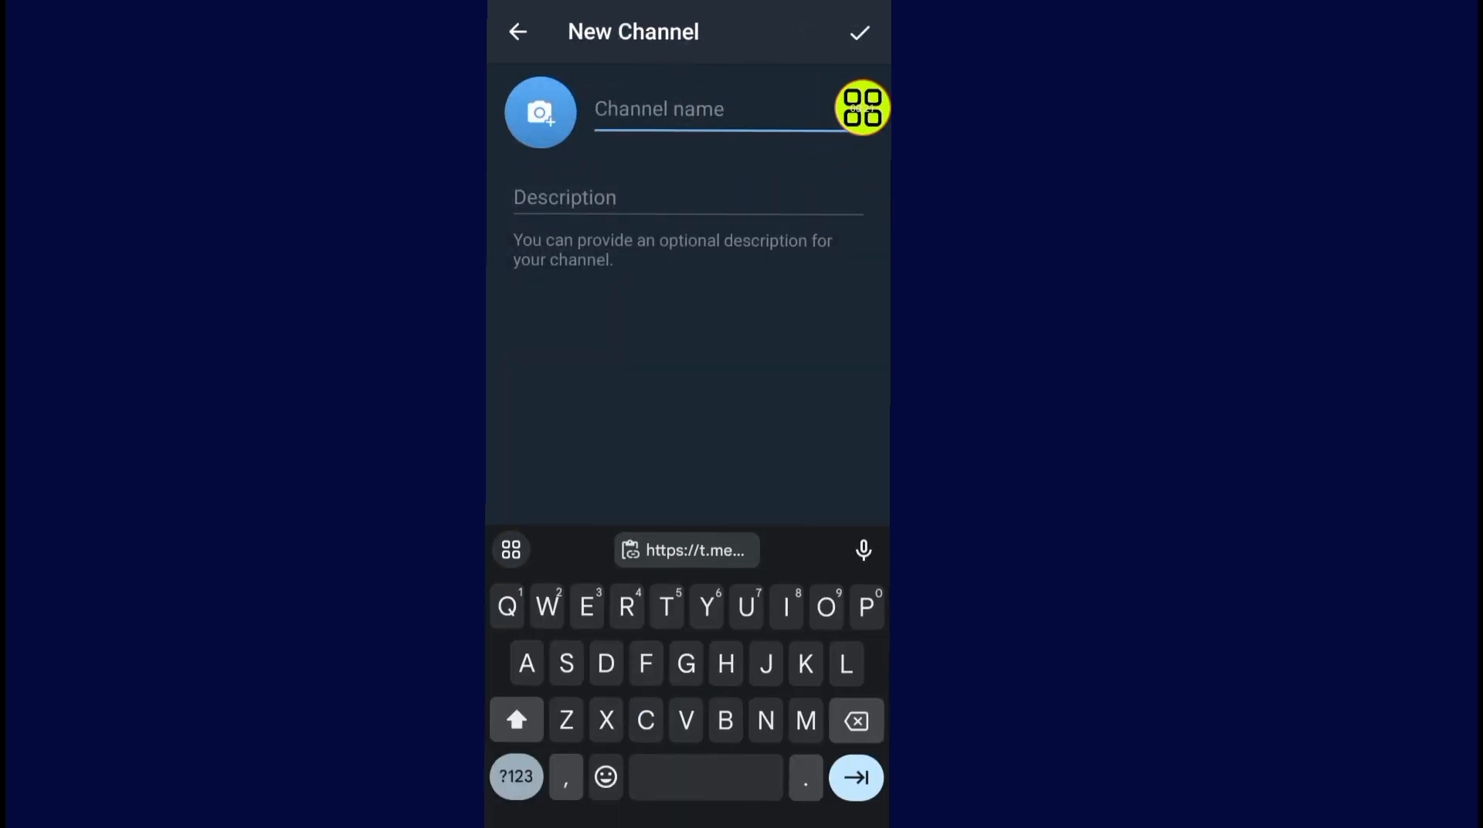
text(Yuyugi)
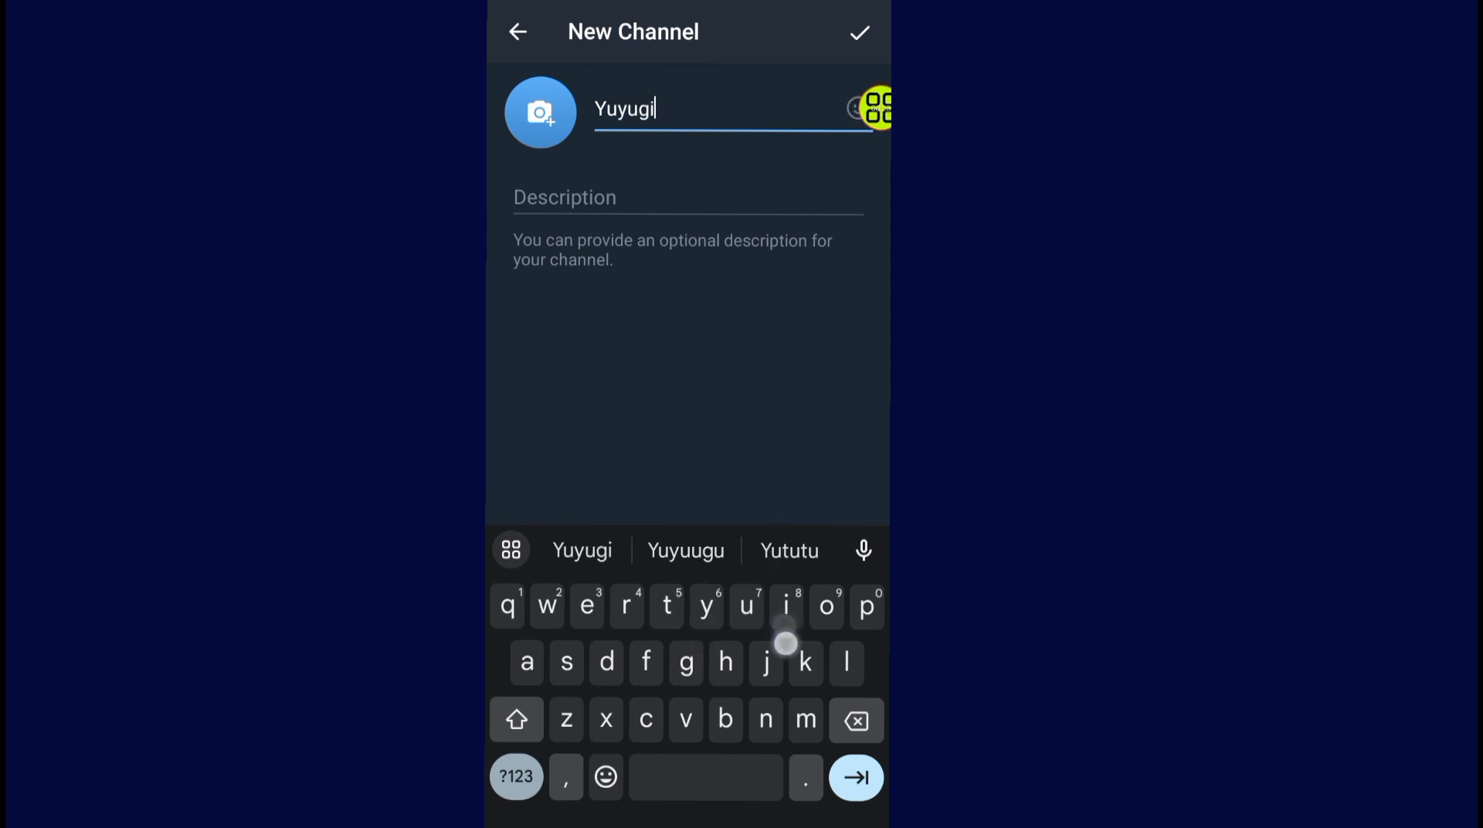
text(jk)
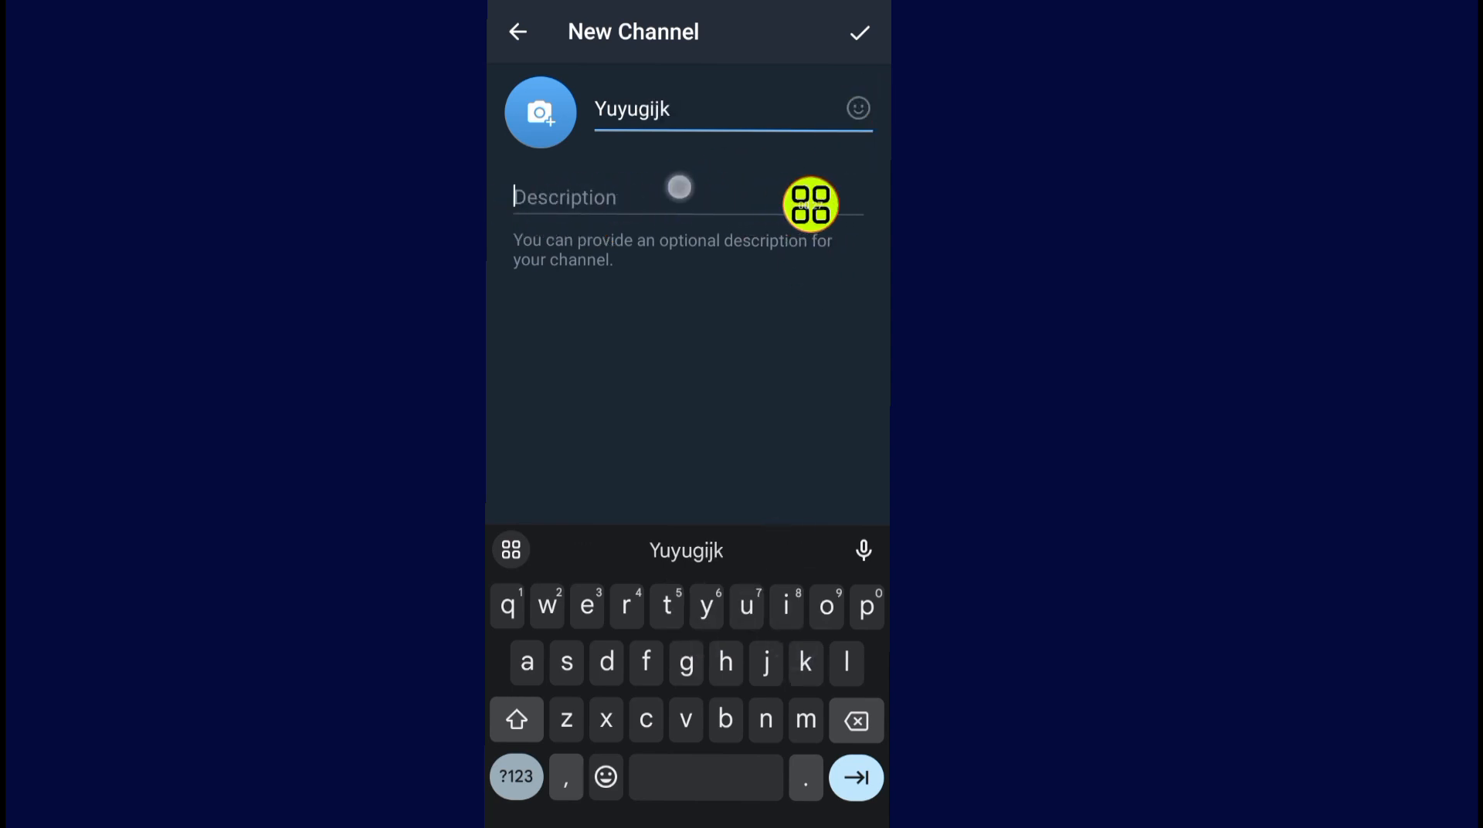
text(Tra)
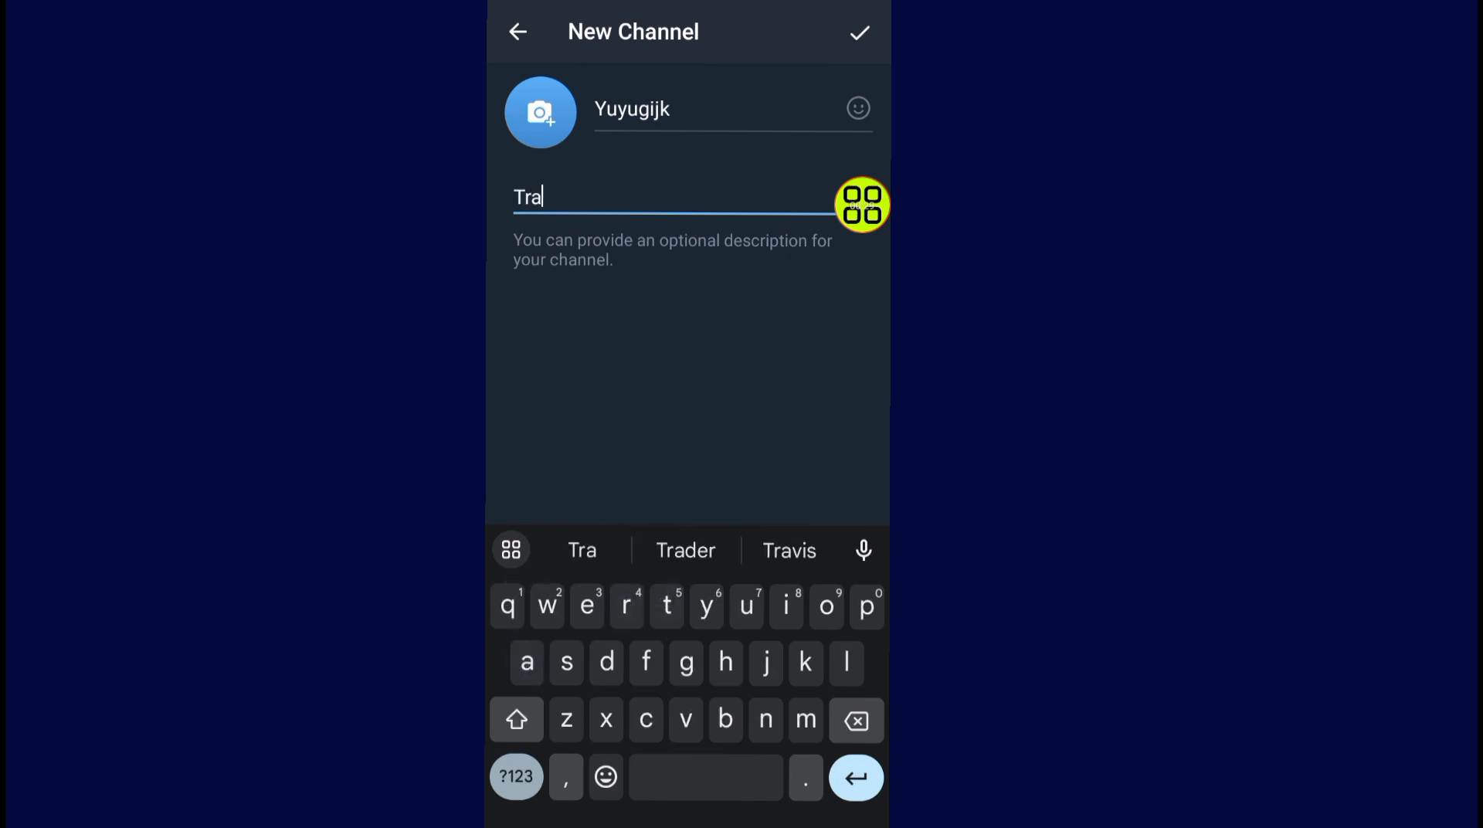
click(686, 549)
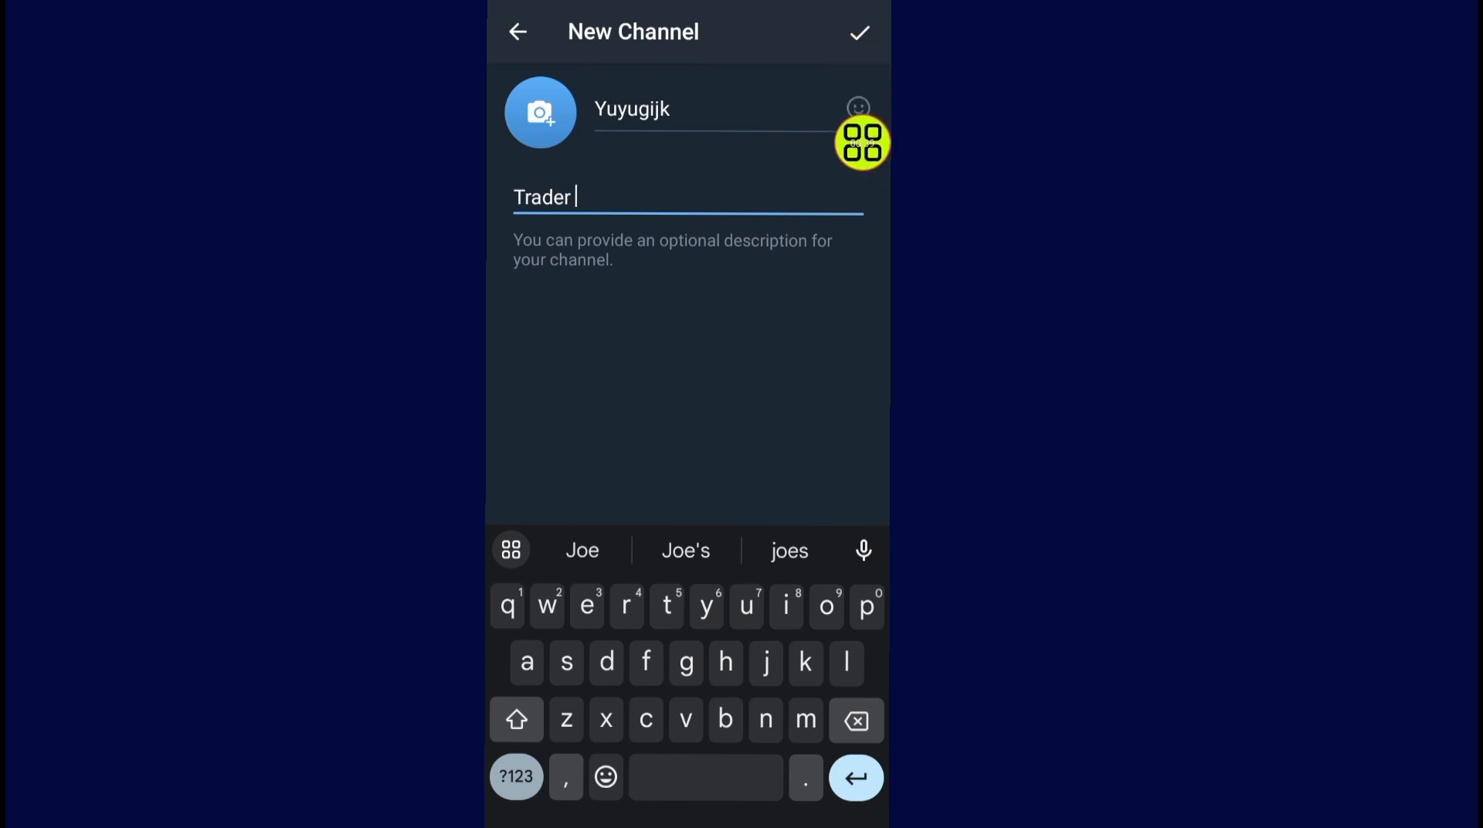
click(857, 31)
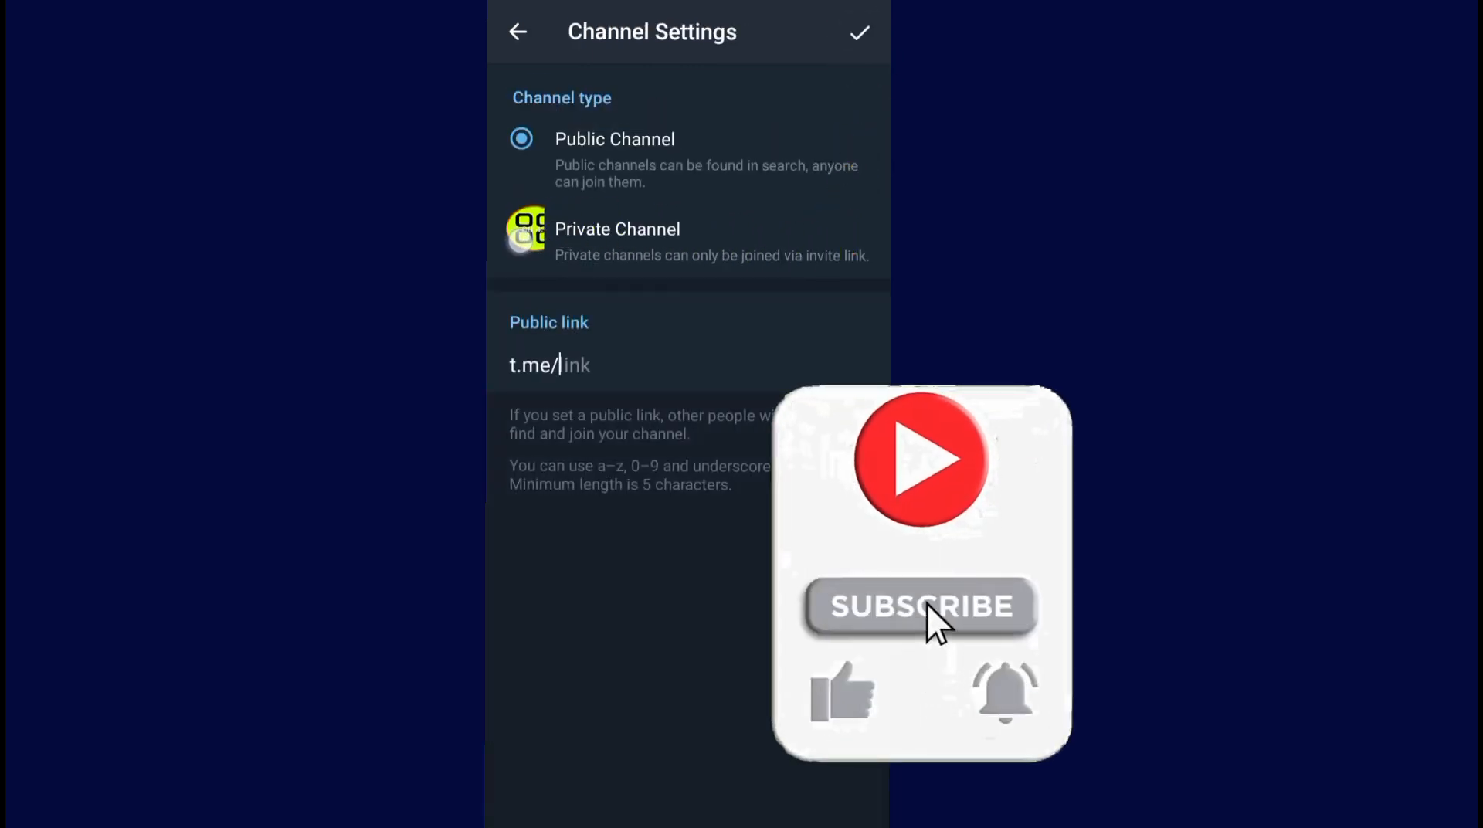
Choose Private Channel so it is joinable only by invite link
click(521, 229)
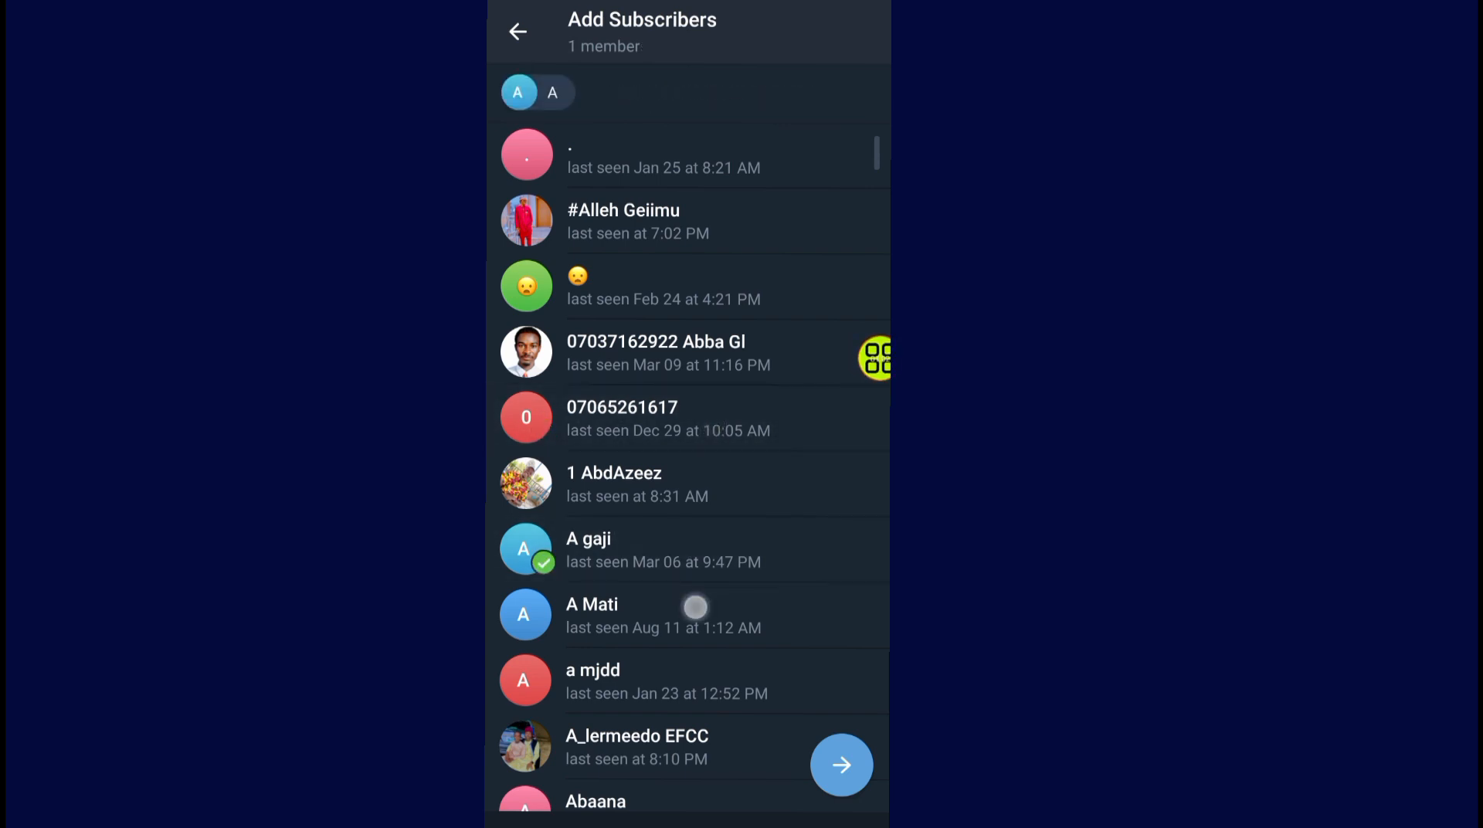
Select a second contact as subscriber and create the Yuyugijk channel
click(592, 615)
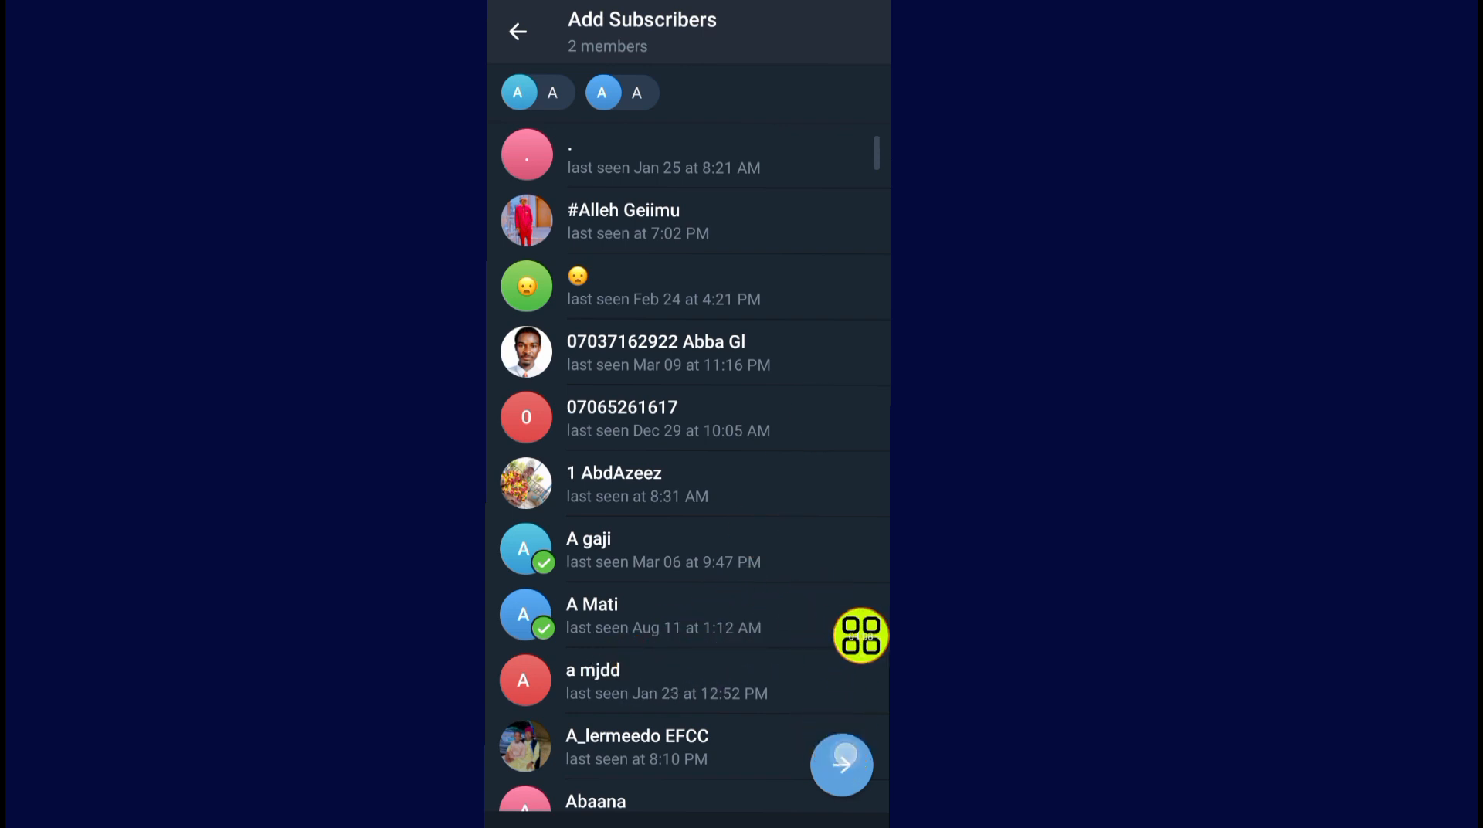
click(841, 764)
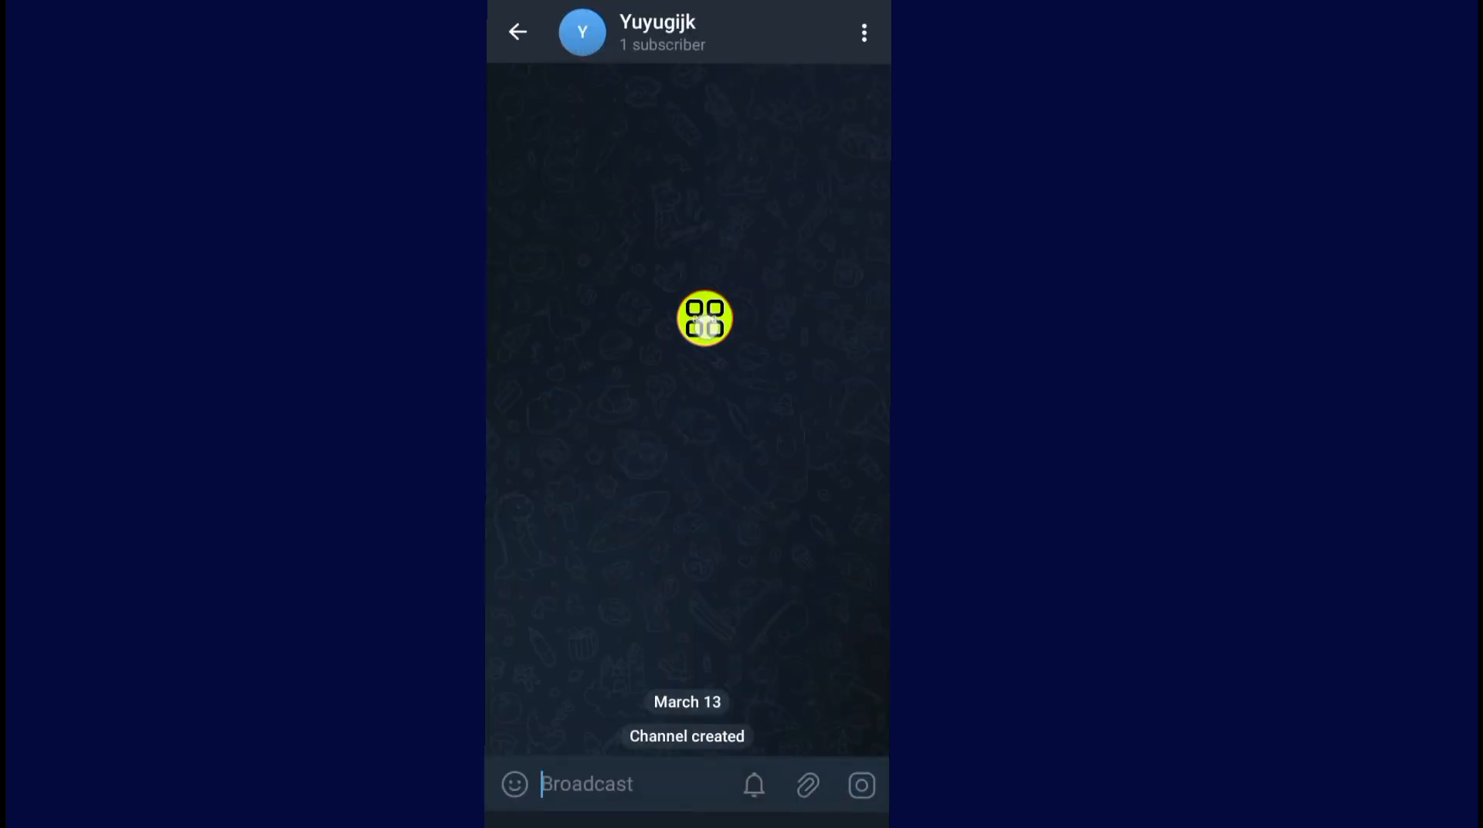
Leave the channel and return to All Chats with Yuyugijk at the top
click(587, 783)
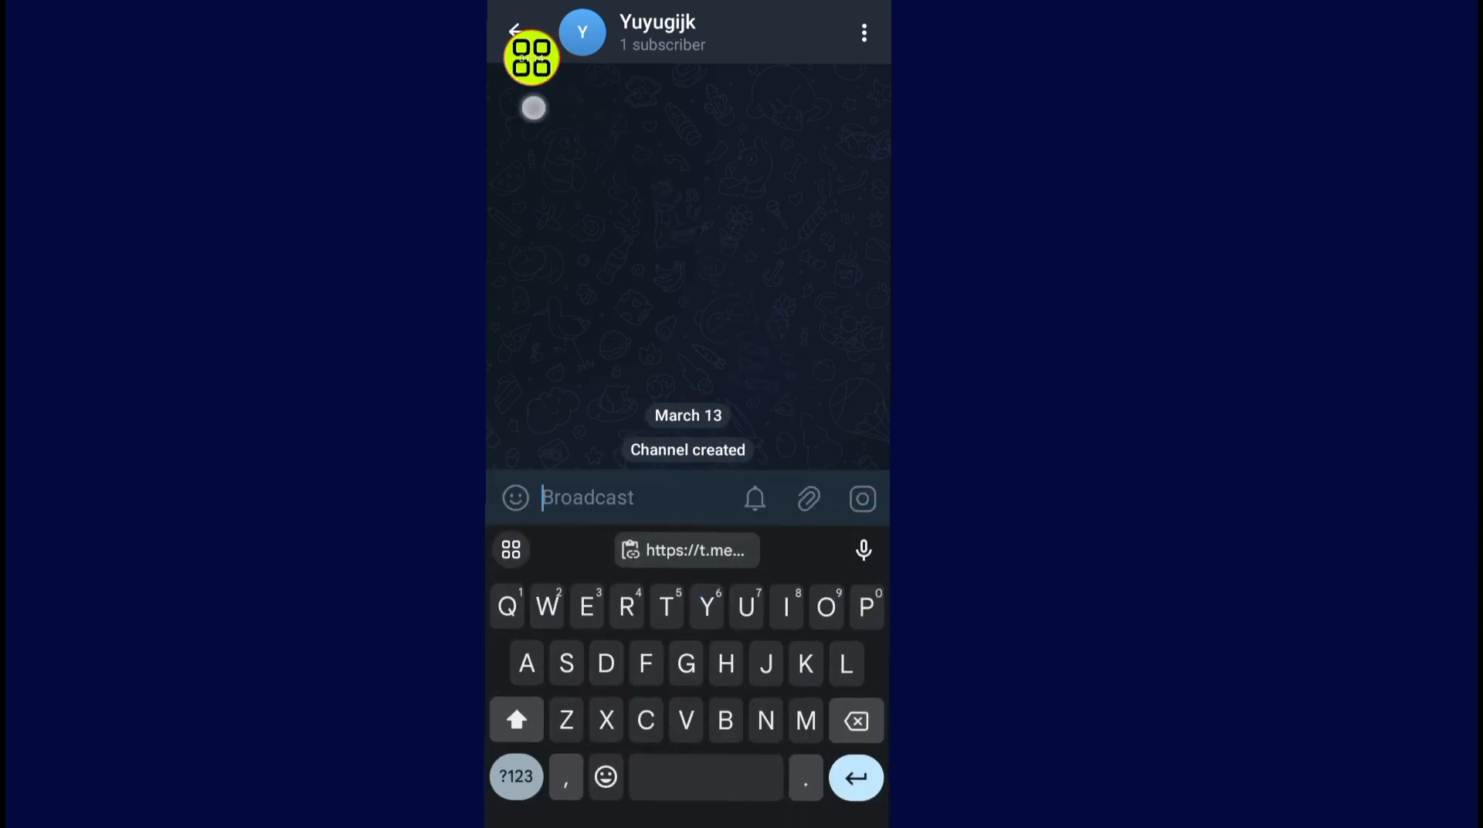
click(513, 31)
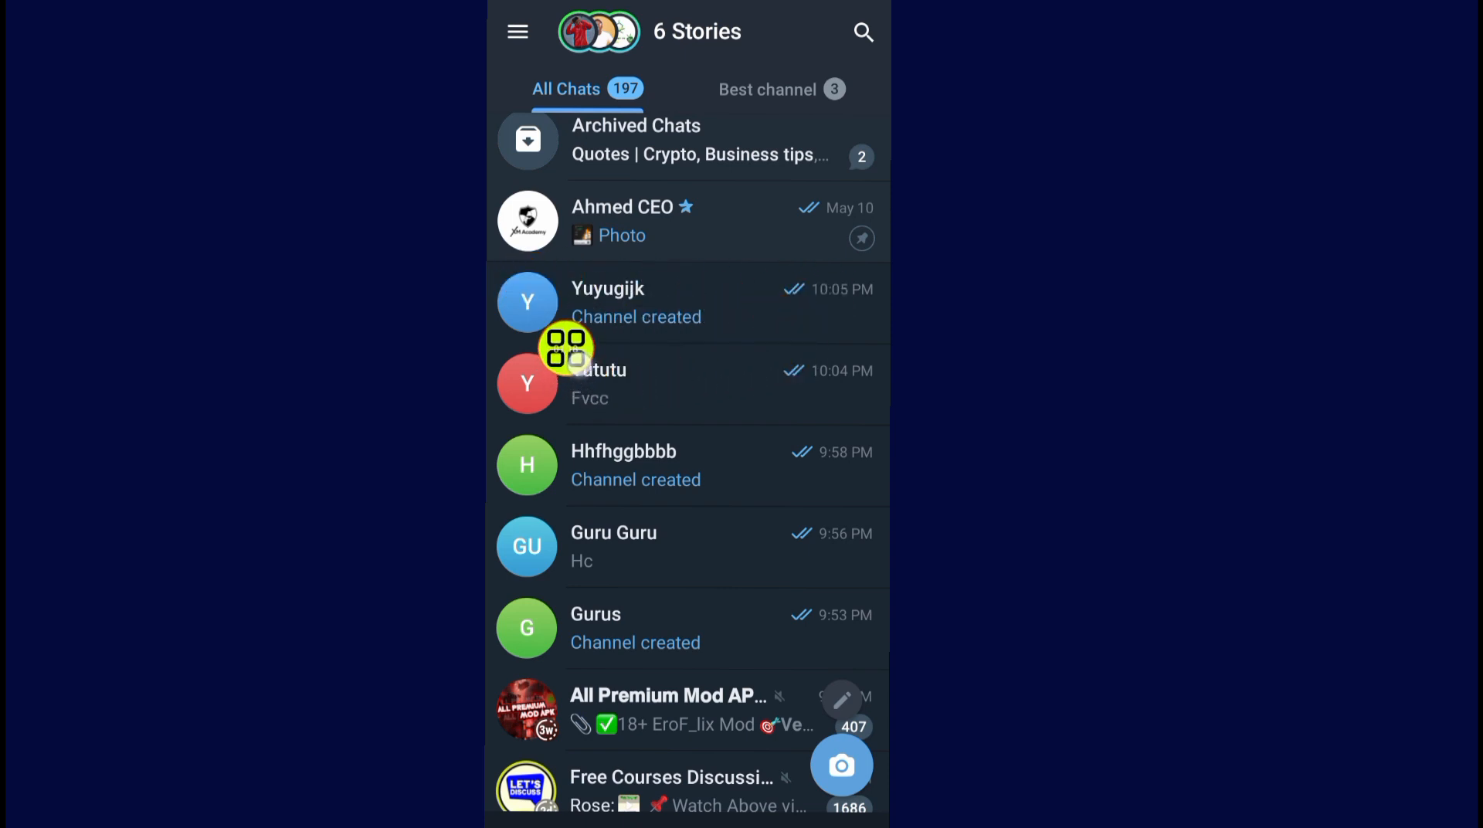
mouse_move(836, 318)
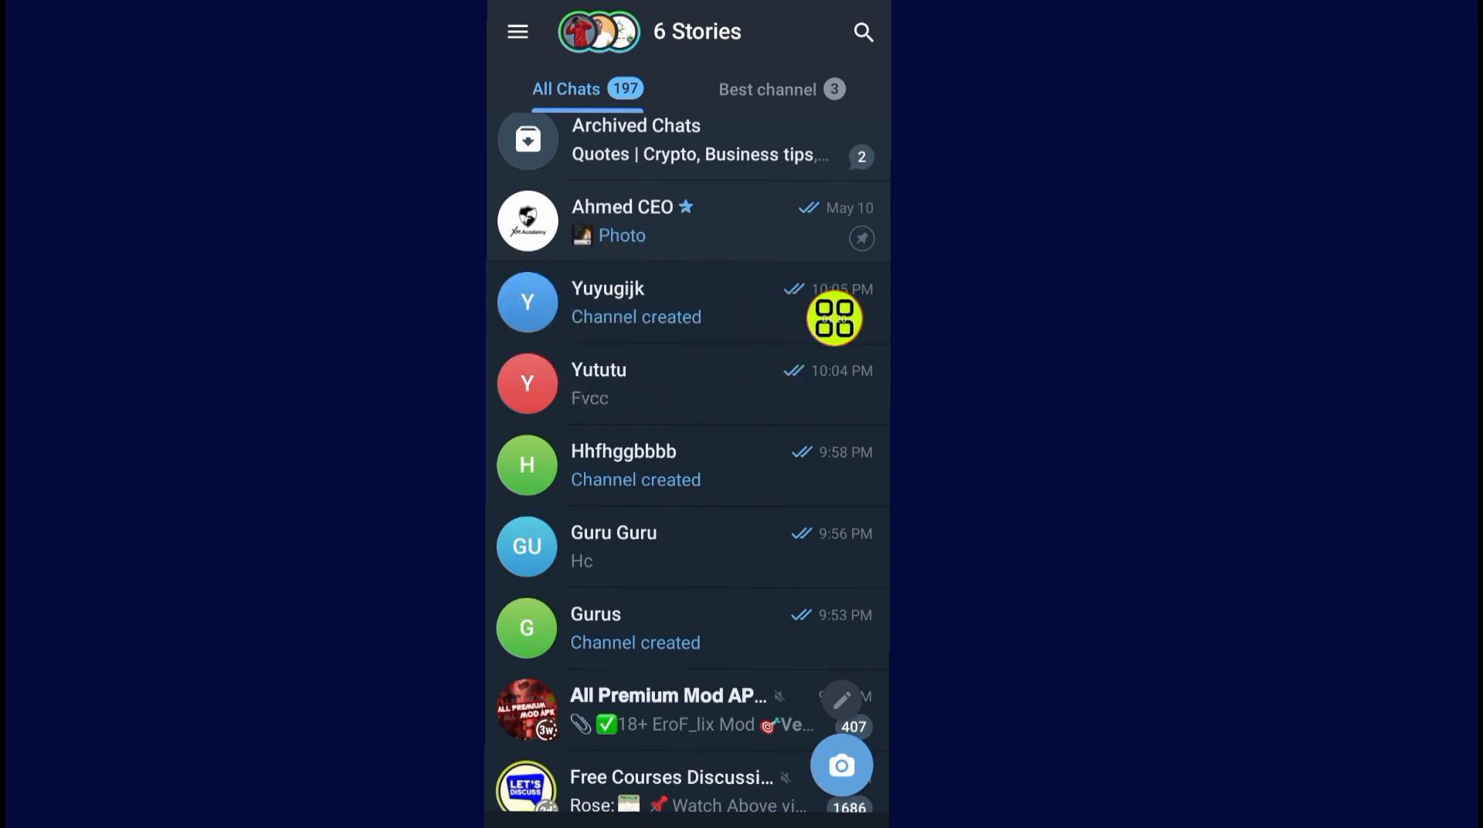